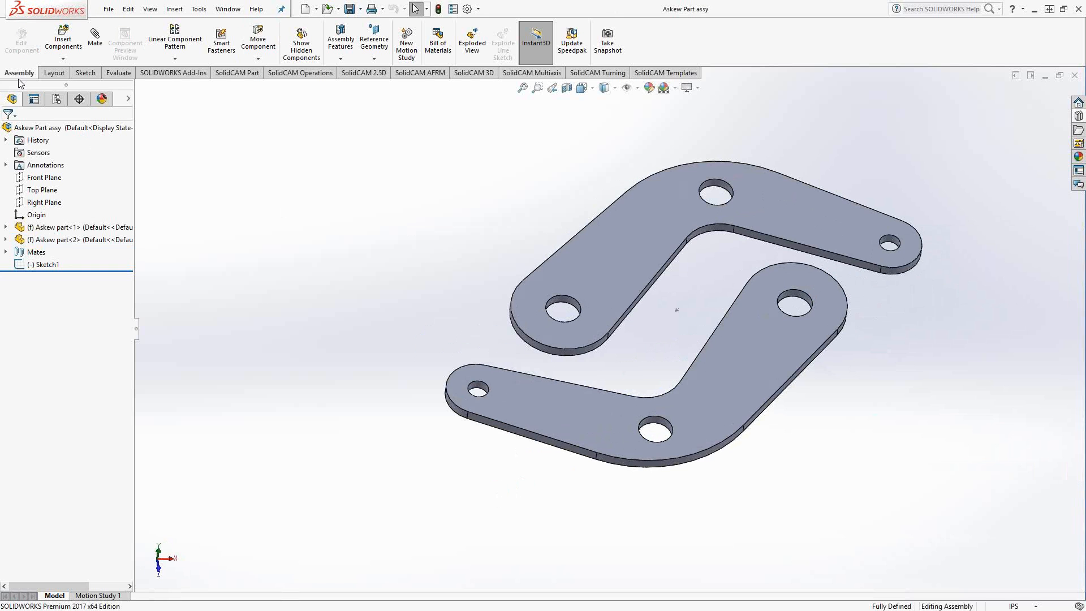
mouse_move(391, 80)
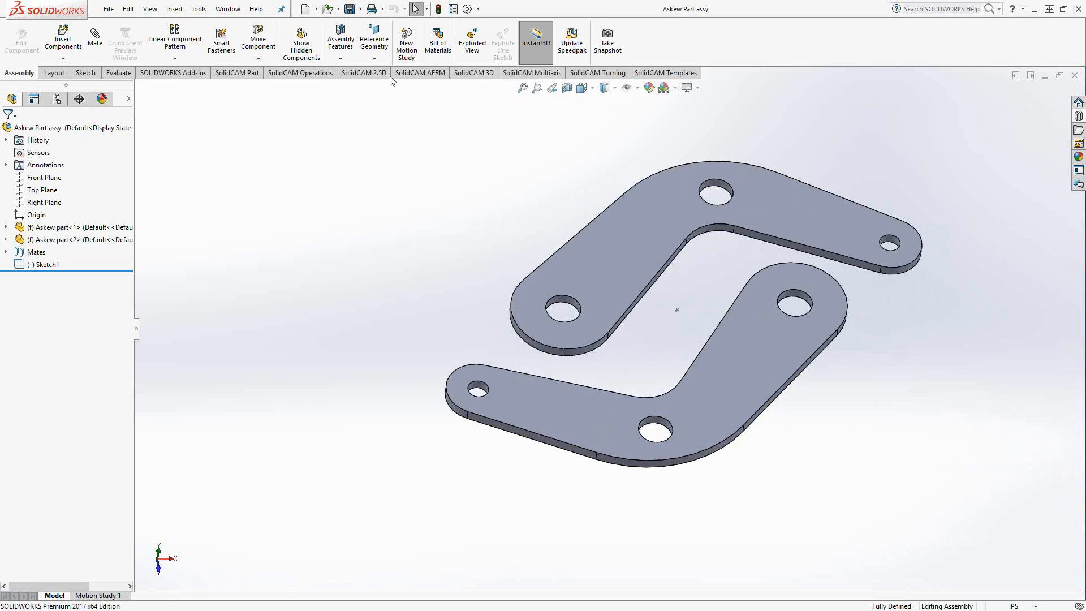
Show the reference geometry choices available on the Assembly toolbar
left_click(374, 36)
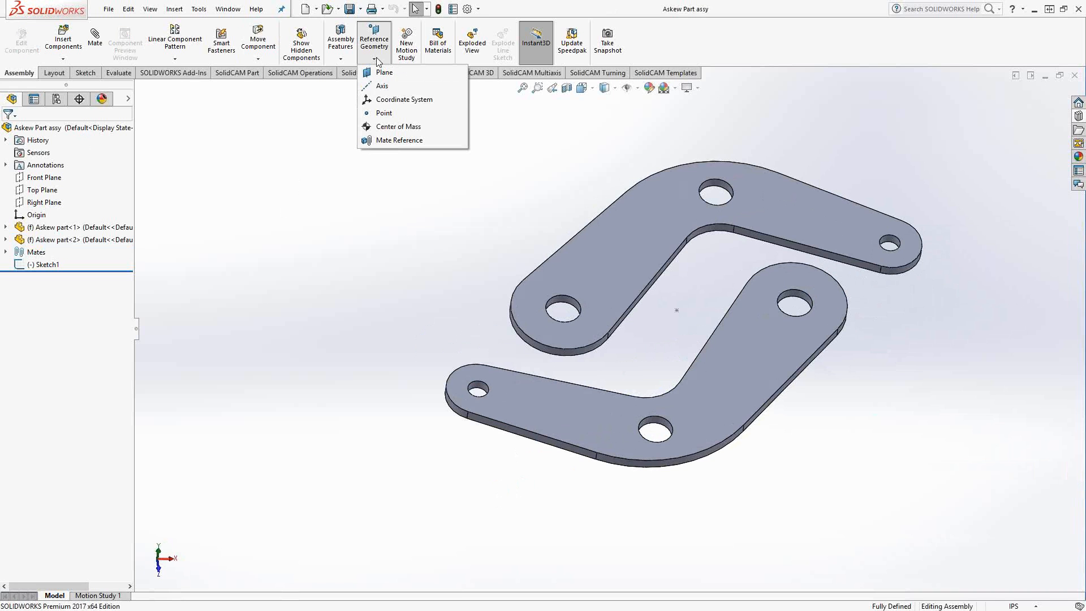
mouse_move(403, 99)
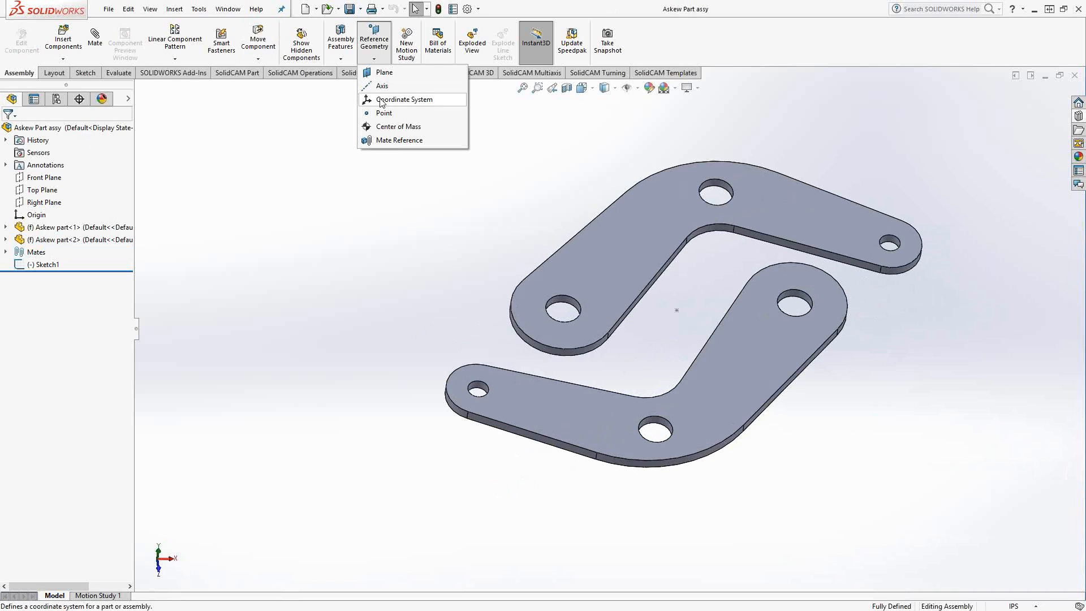
Start a new coordinate system with its origin at the sketch point between the parts
left_click(405, 100)
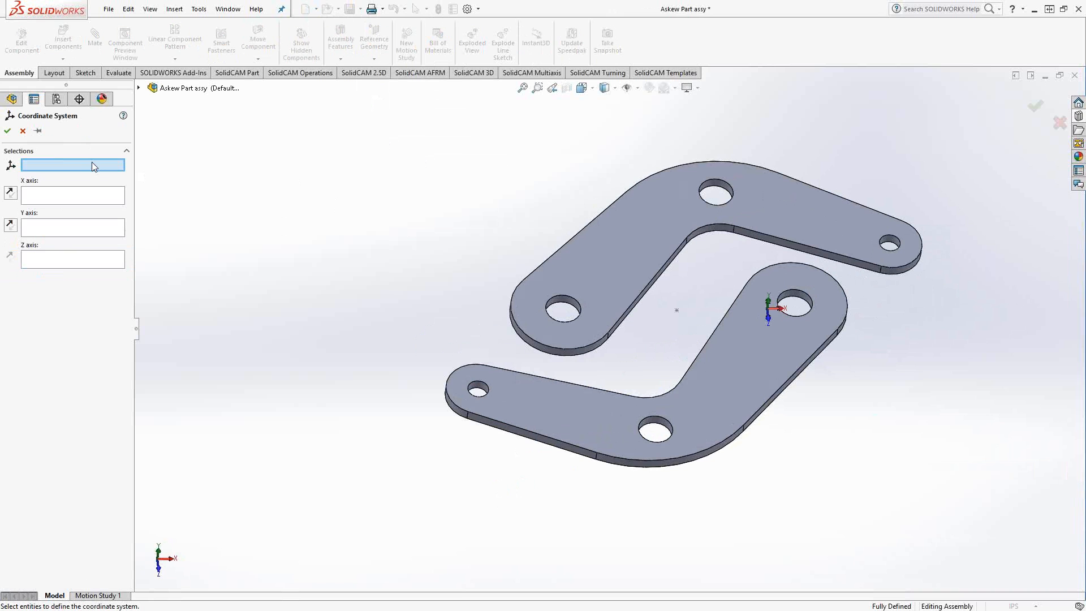
mouse_move(680, 324)
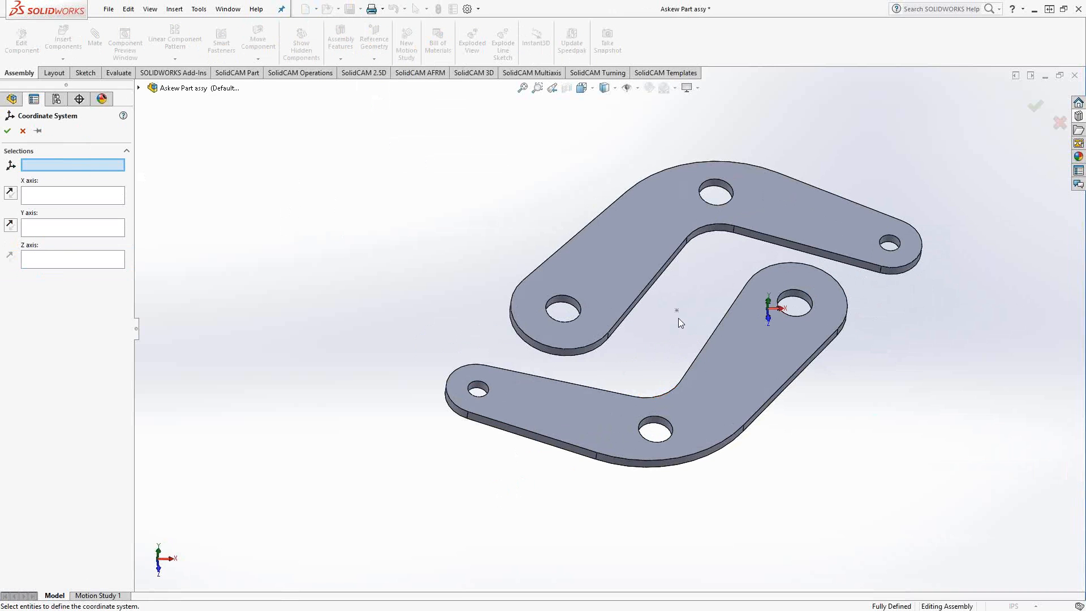
left_click(678, 310)
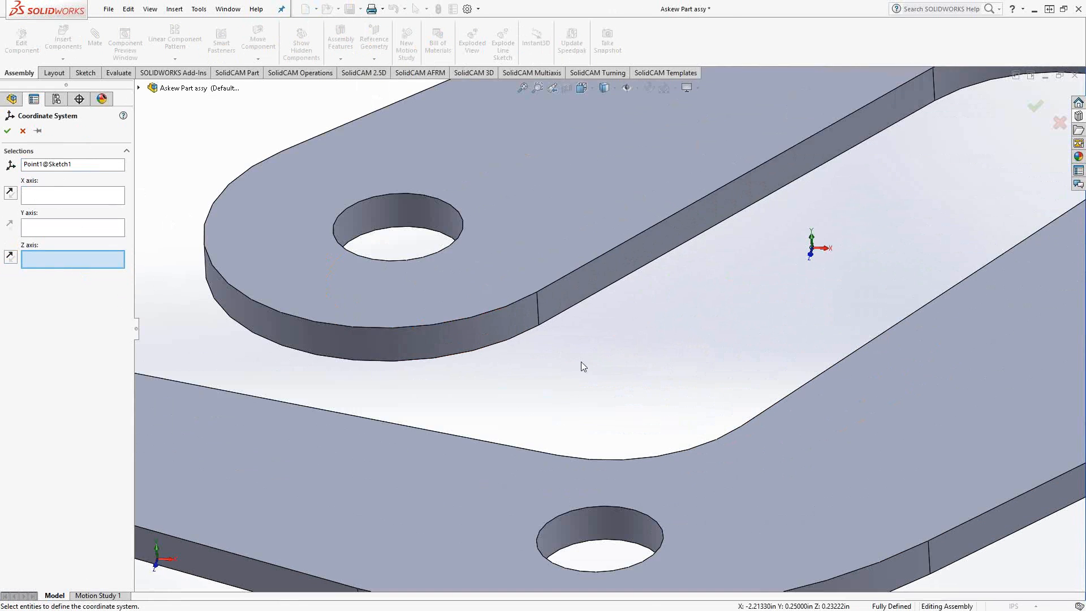
mouse_move(536, 301)
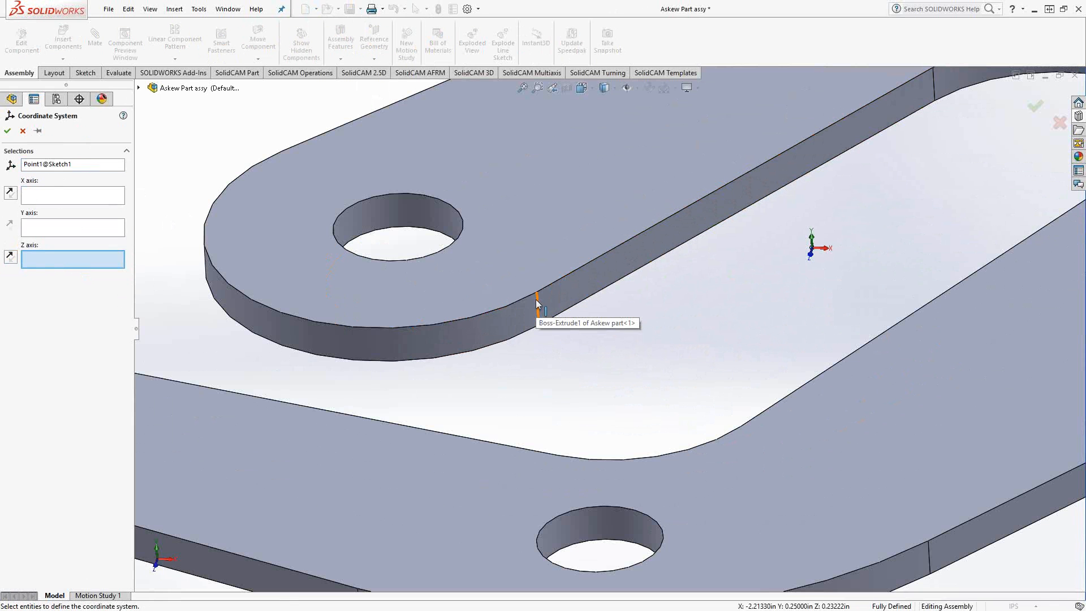
Align Z to the short vertical edge and X to the long inner edge, creating Coordinate System1
left_click(537, 301)
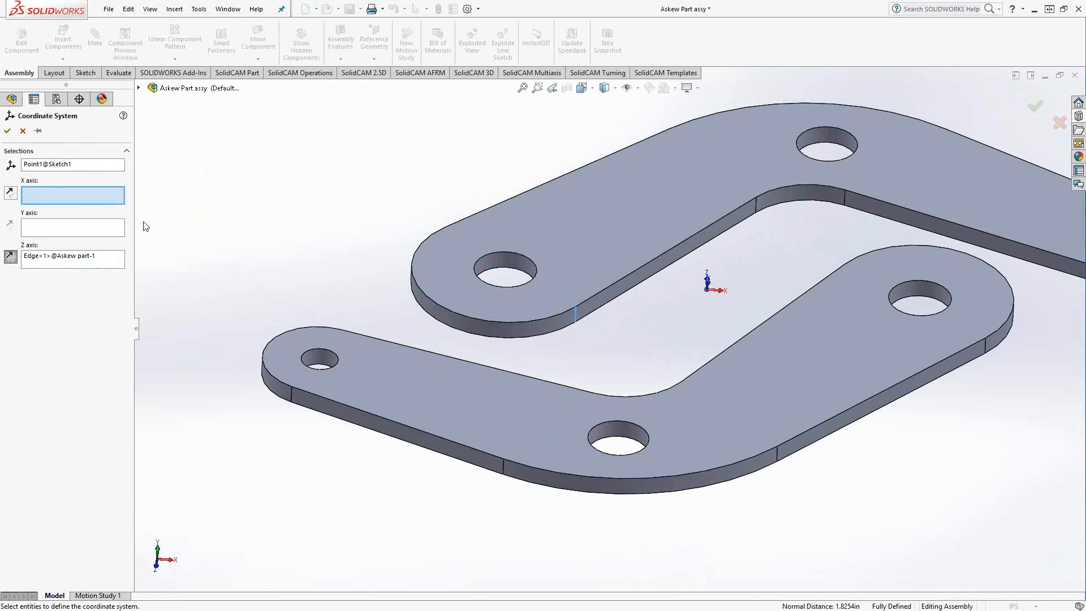
mouse_move(791, 288)
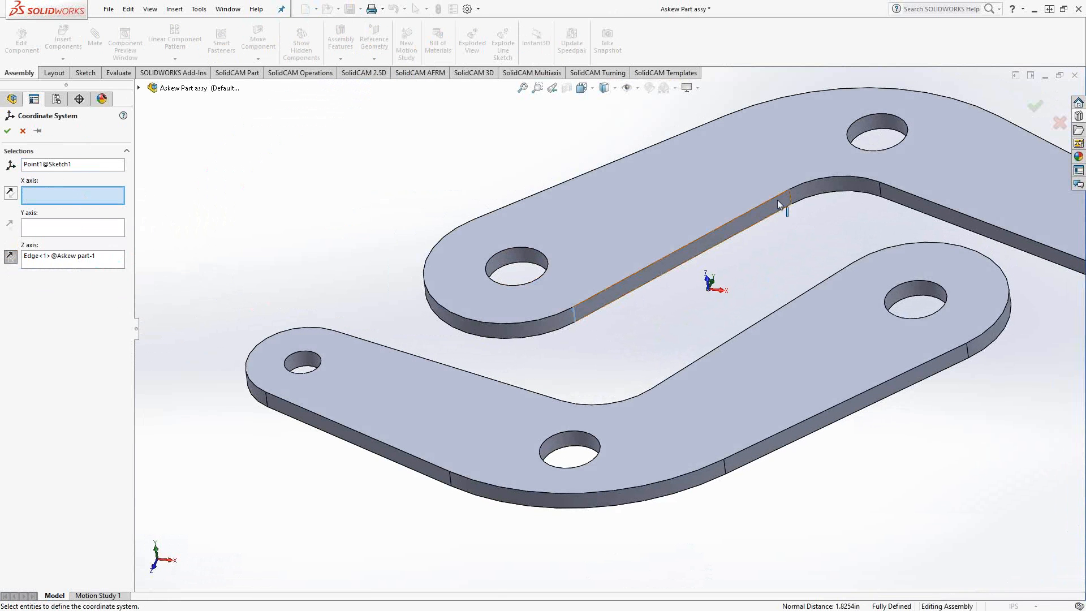
left_click(783, 201)
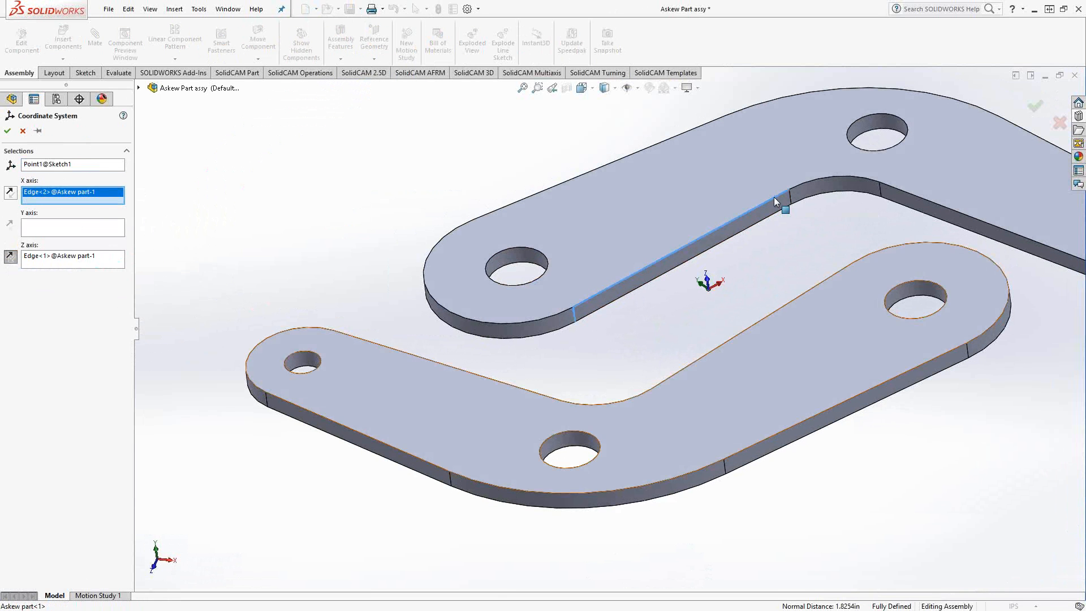
mouse_move(748, 220)
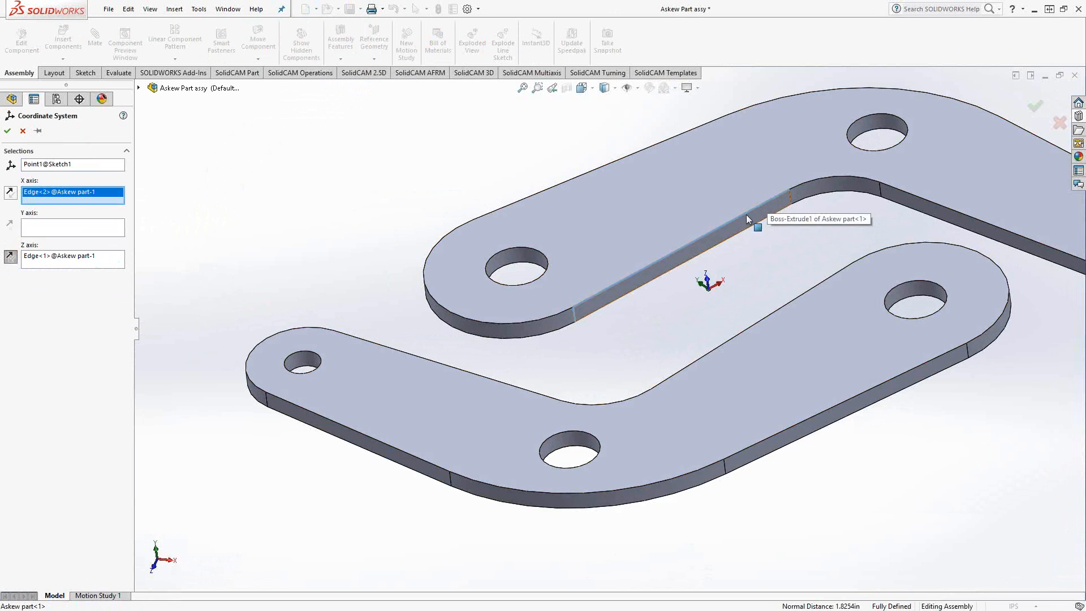
mouse_move(665, 338)
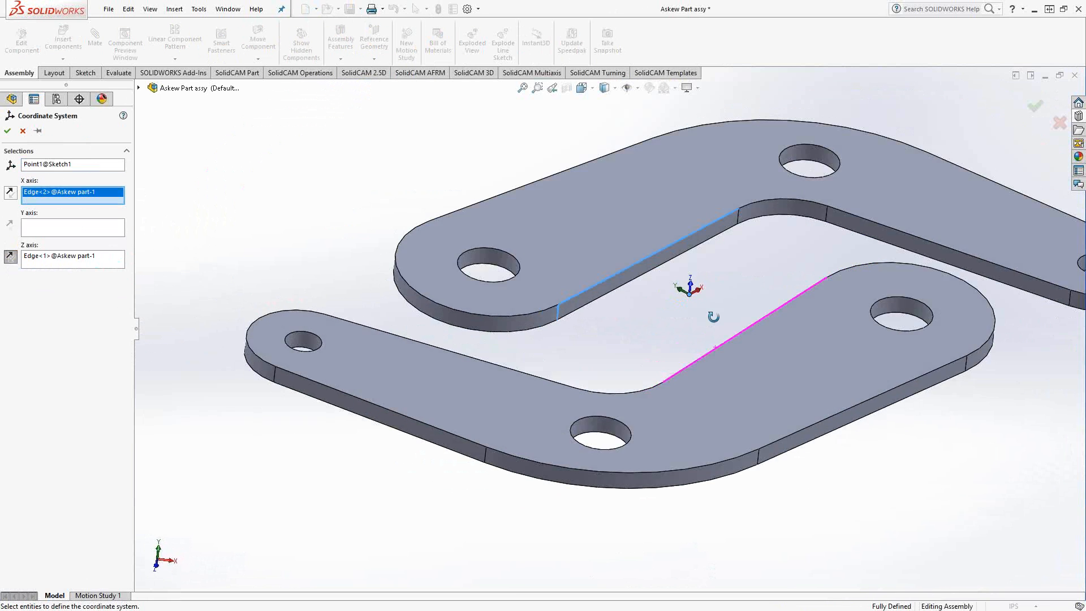
left_click(8, 132)
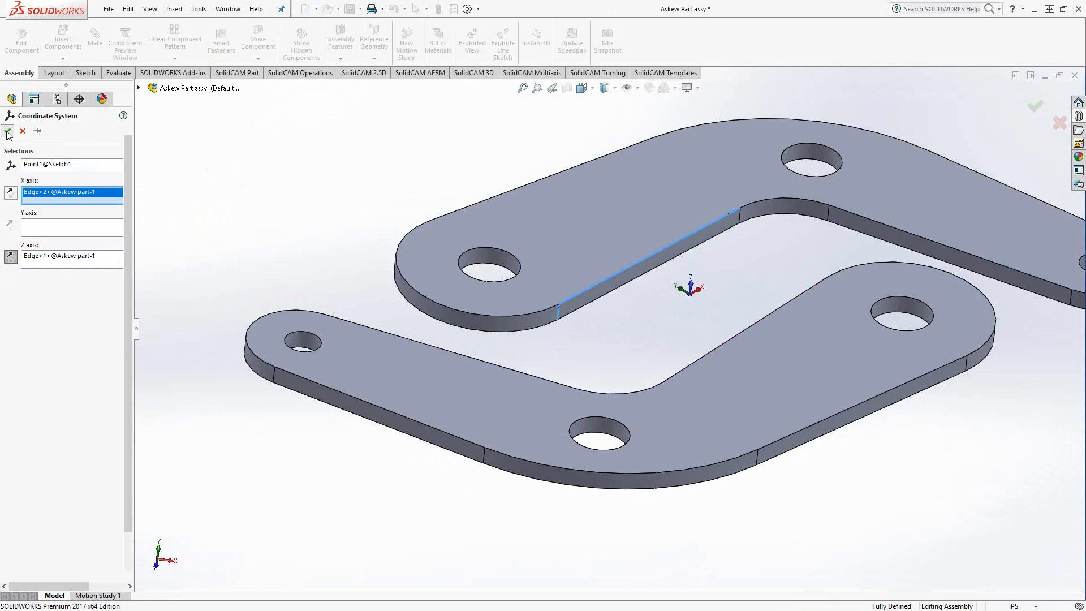
left_click(8, 131)
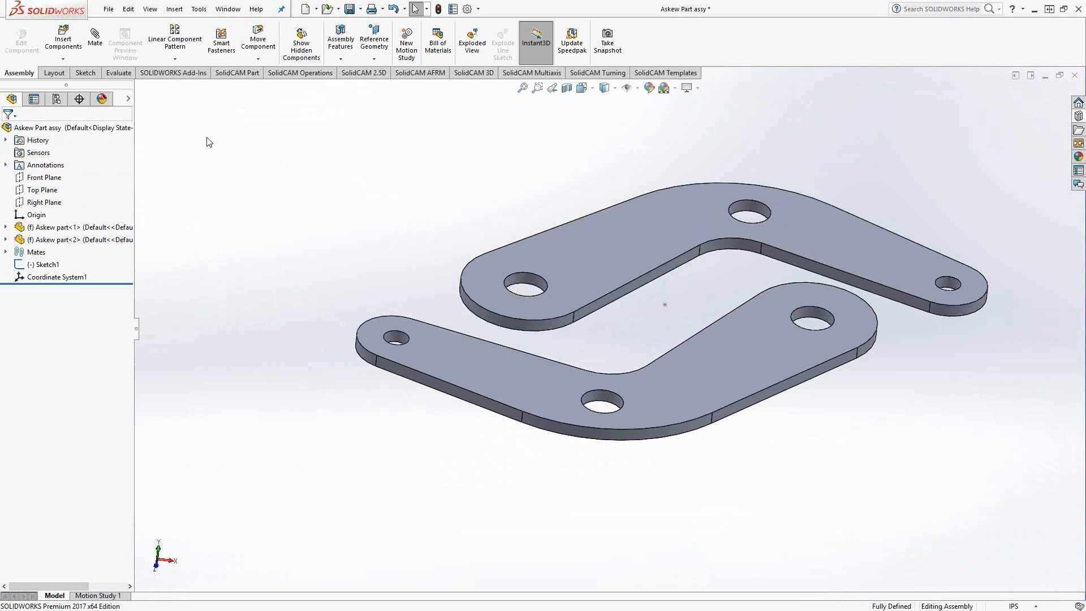
mouse_move(199, 8)
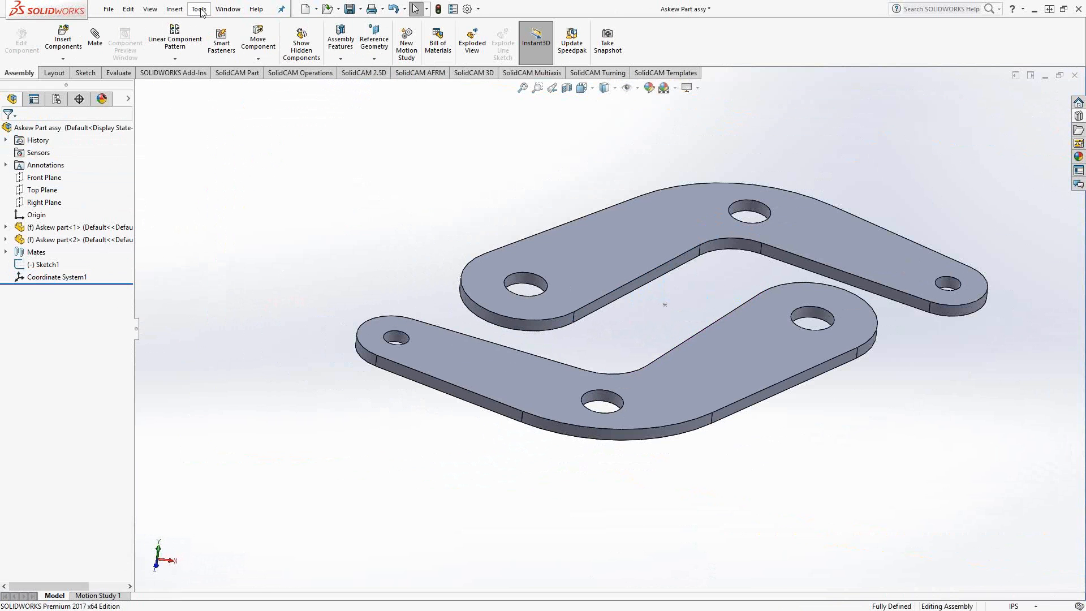
Create a new SolidCAM milling part for the assembly with External mode and Inch units
left_click(198, 9)
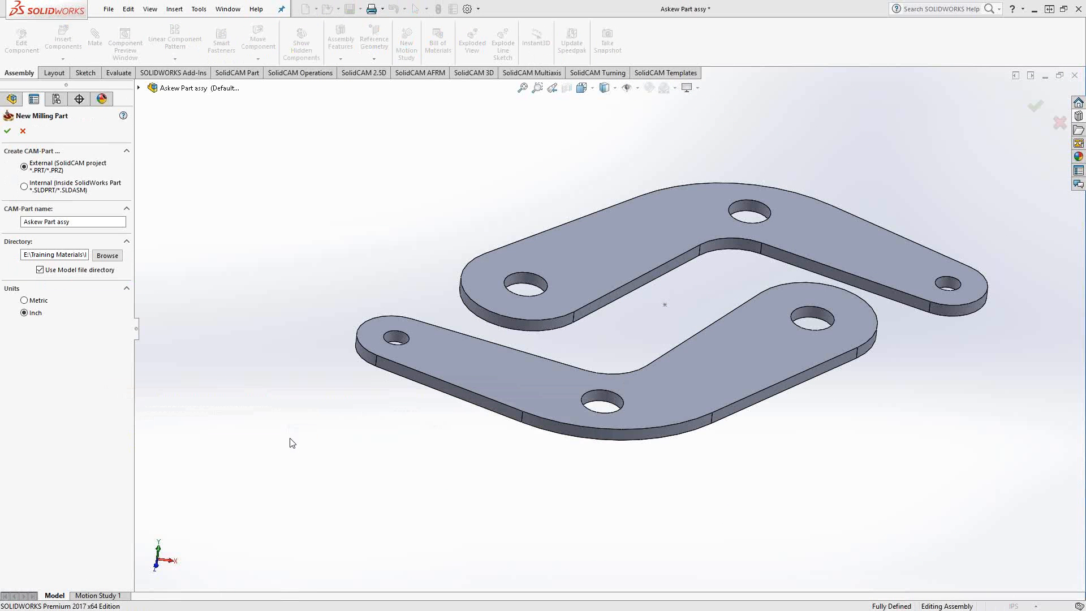
left_click(8, 132)
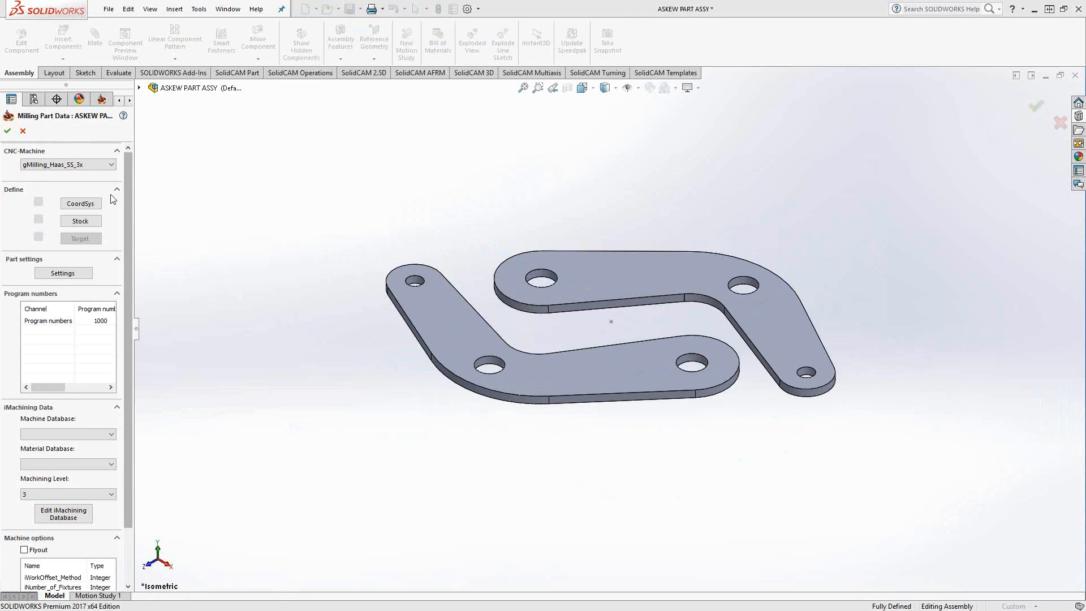
Begin defining MAC 1 and choose to define it from an existing coordinate system
left_click(79, 202)
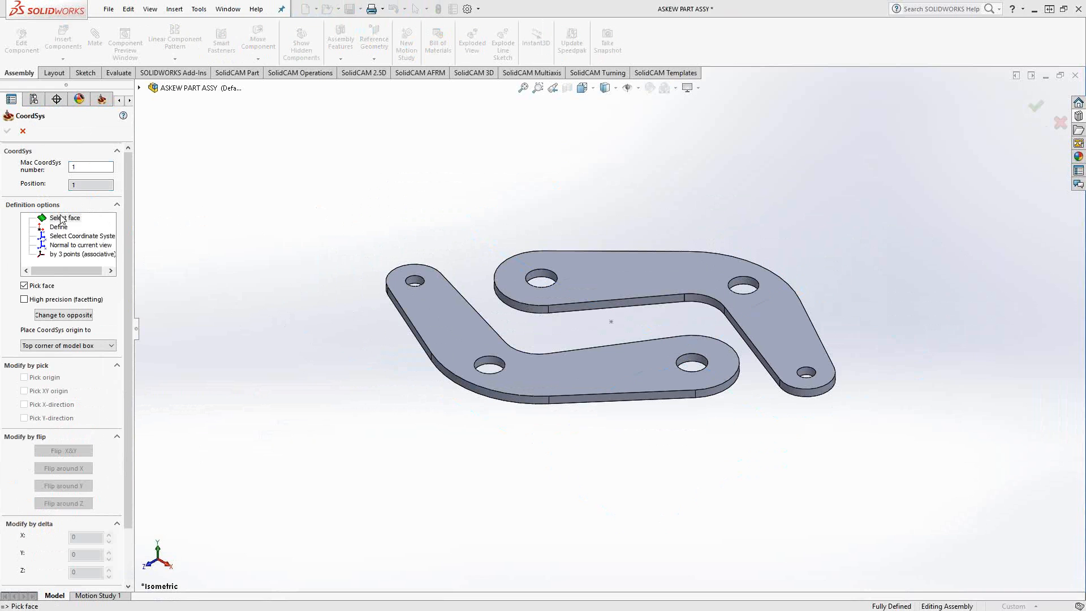
left_click(64, 217)
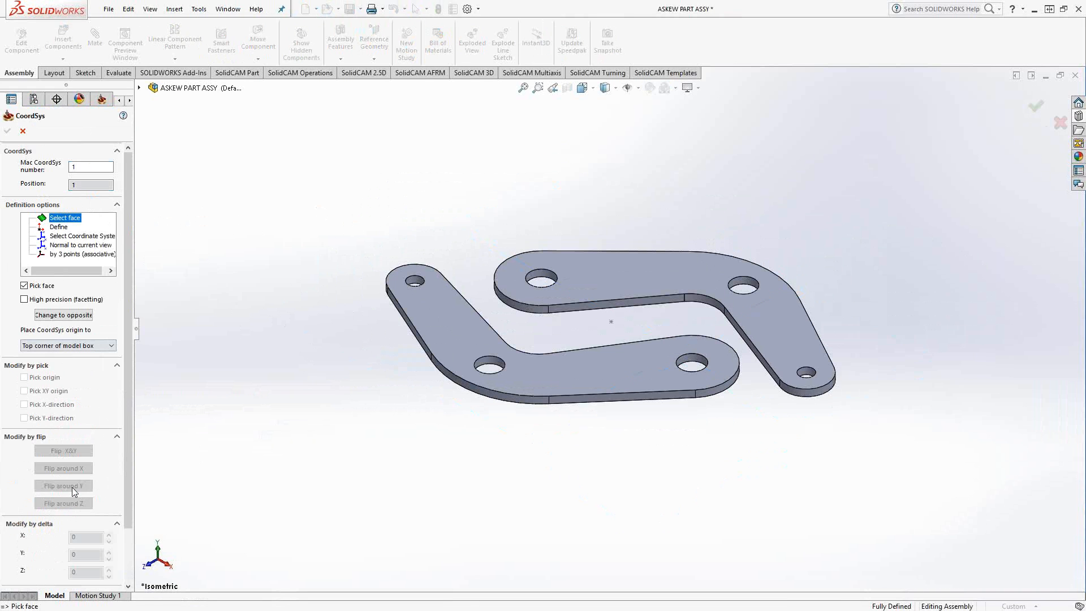
mouse_move(63, 503)
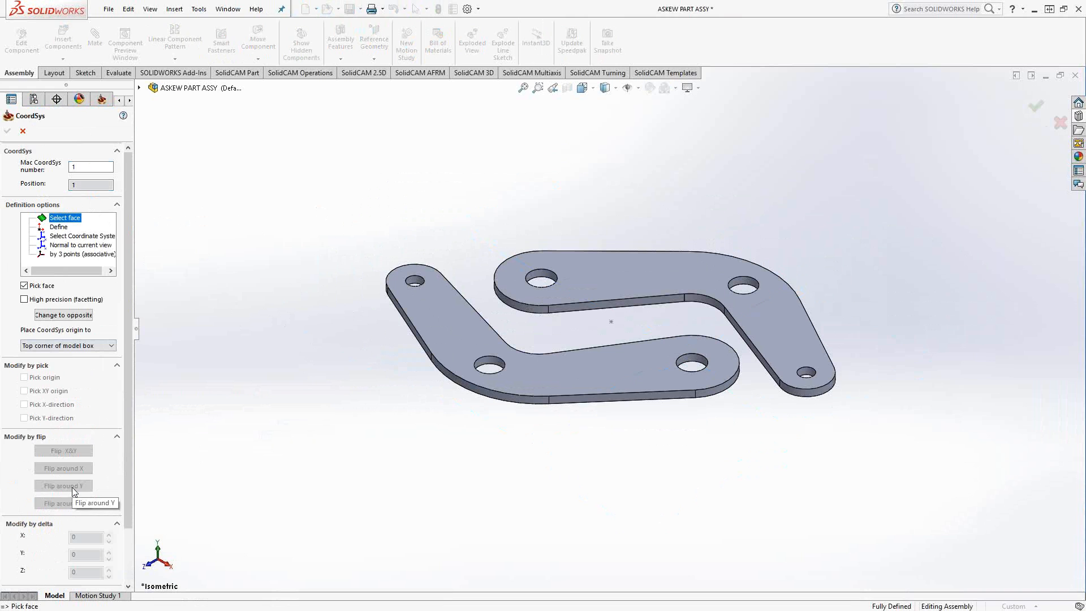
mouse_move(205, 336)
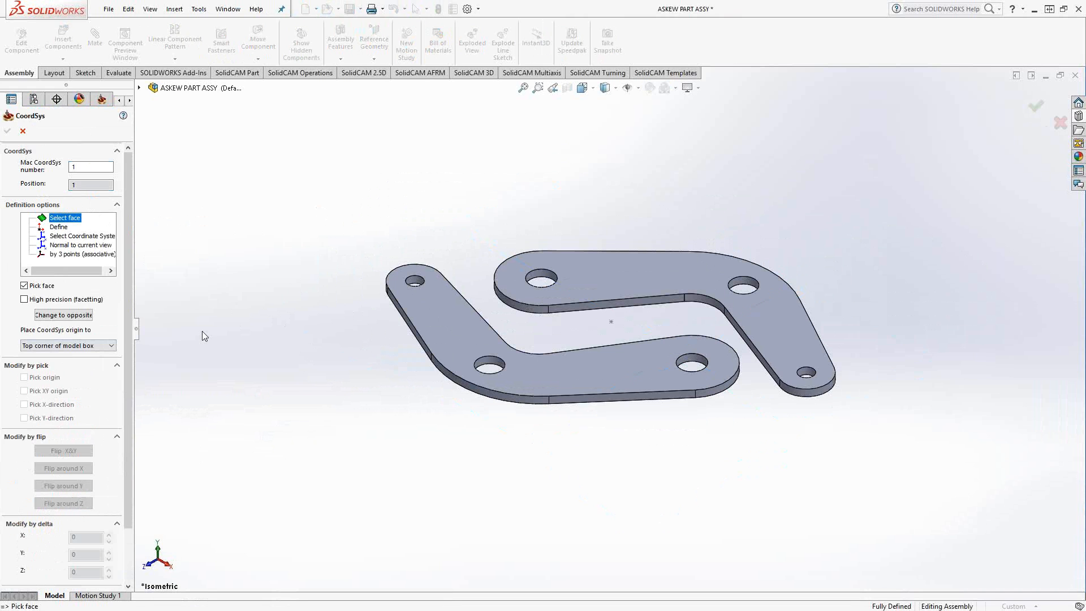
mouse_move(163, 247)
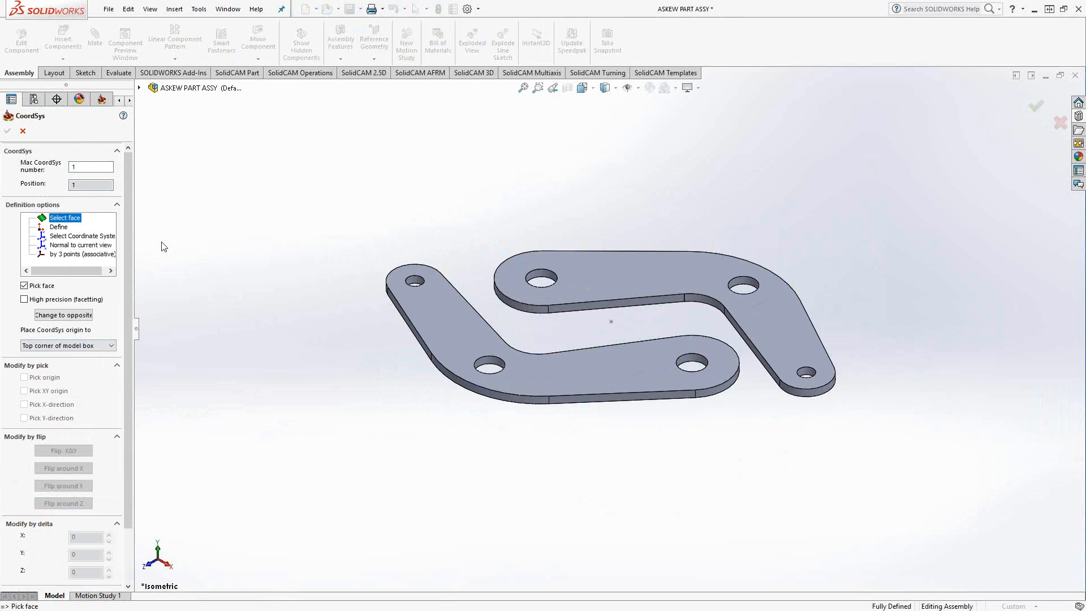
left_click(82, 236)
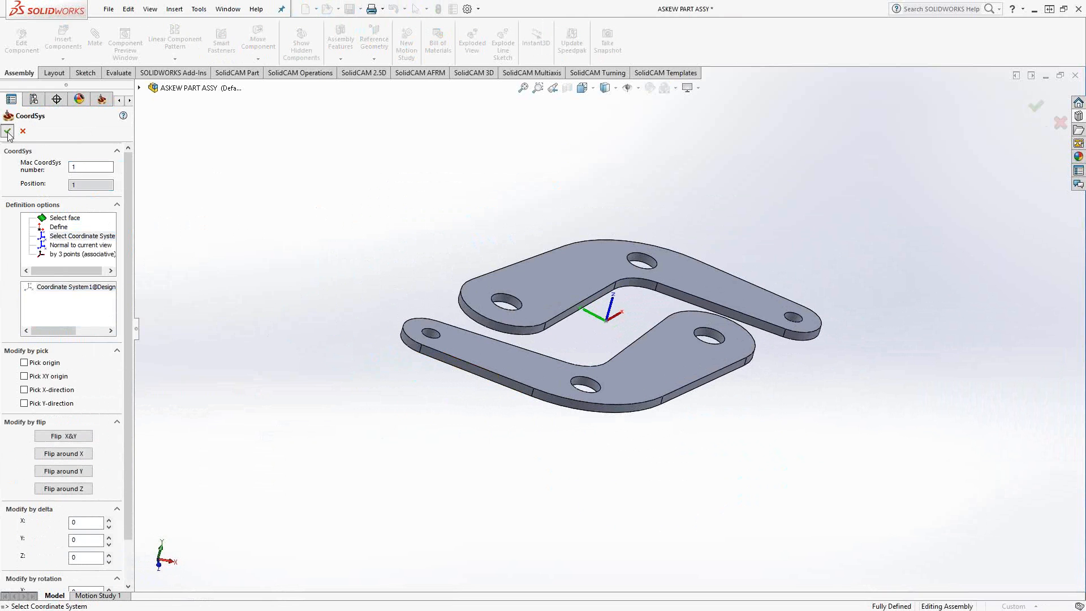
Accept Coordinate System1 as MAC 1 position 1 and confirm the CoordSys levels data
left_click(8, 131)
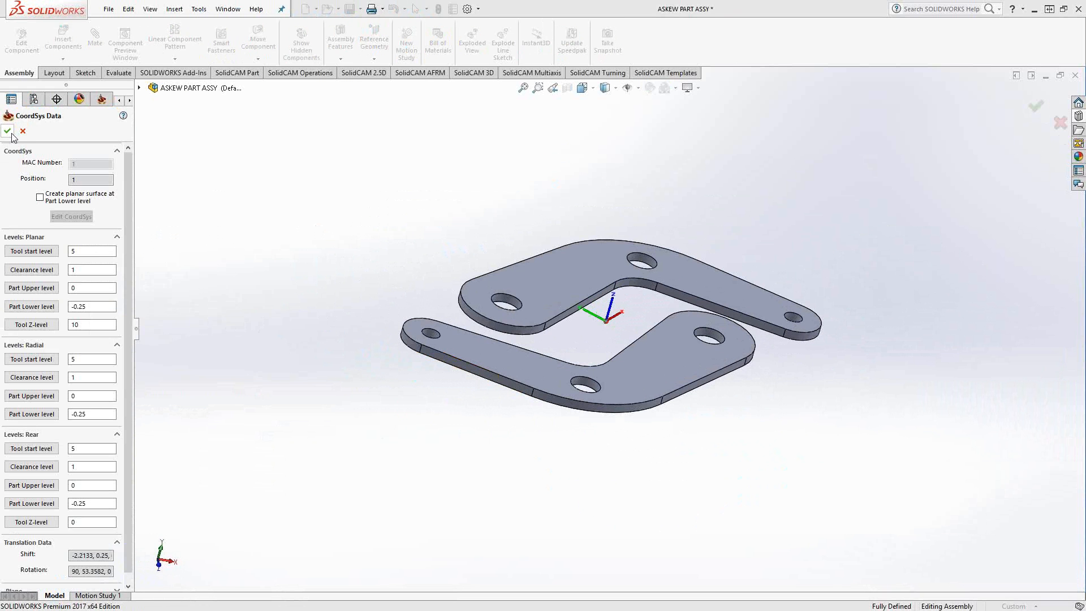
left_click(8, 131)
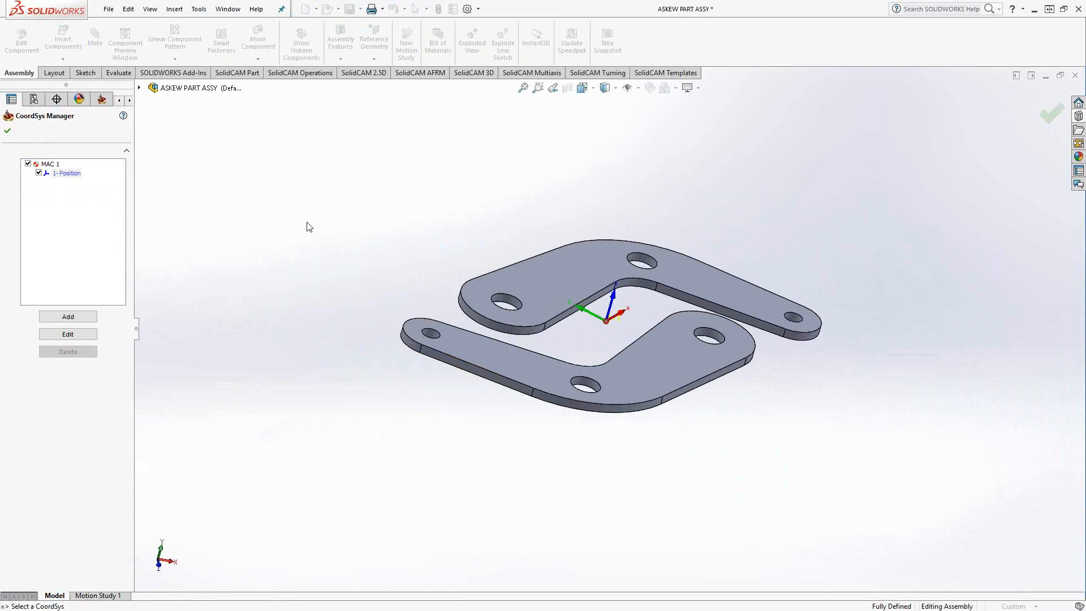